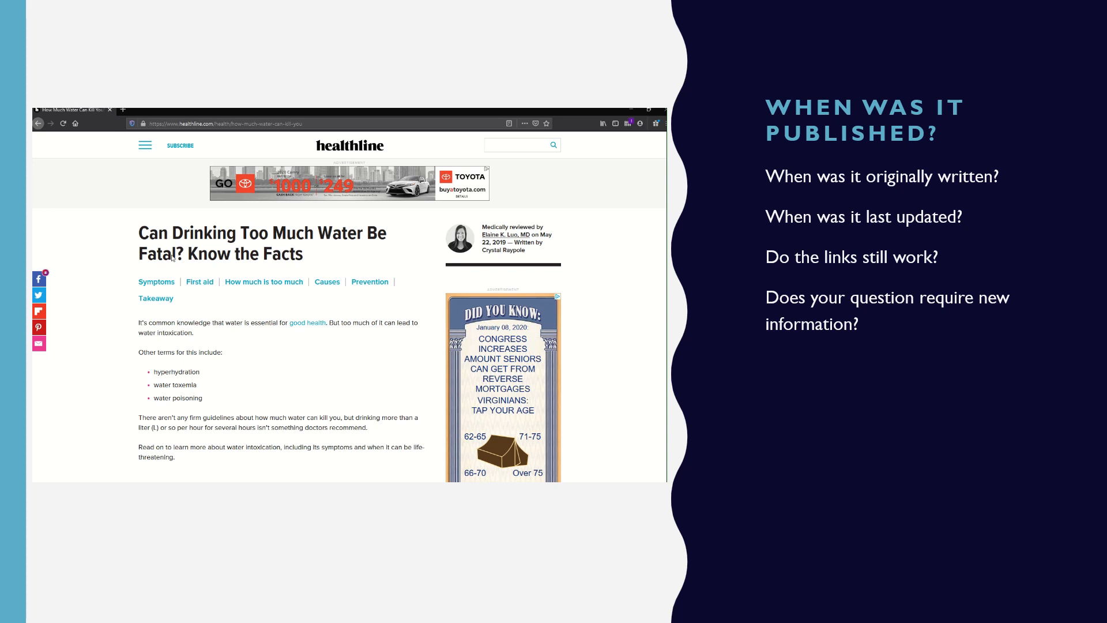
mouse_move(109, 264)
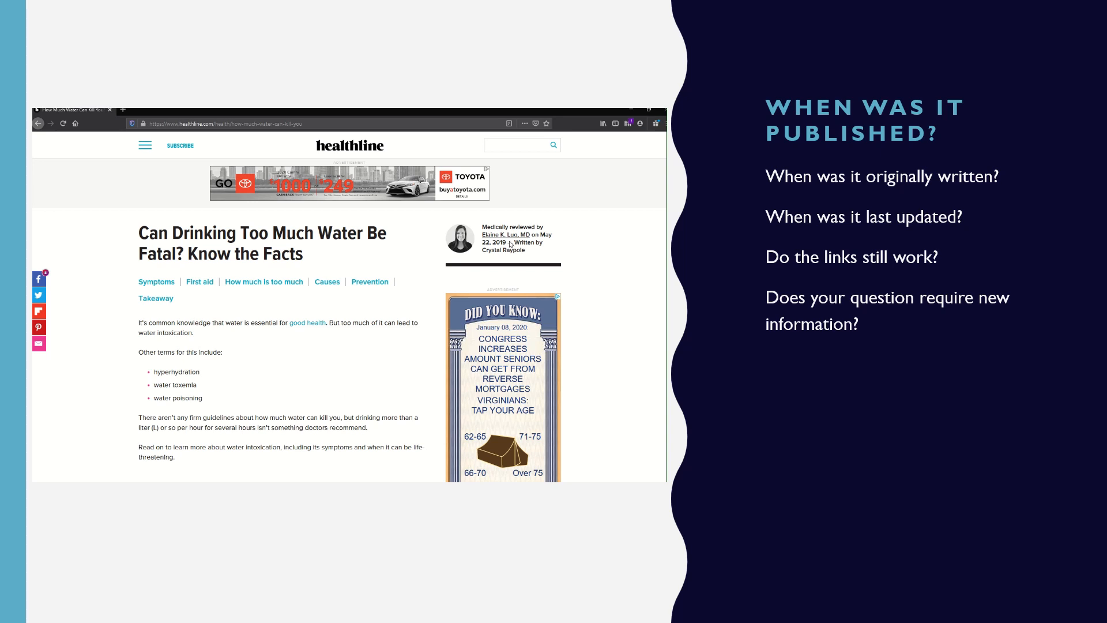
mouse_move(543, 239)
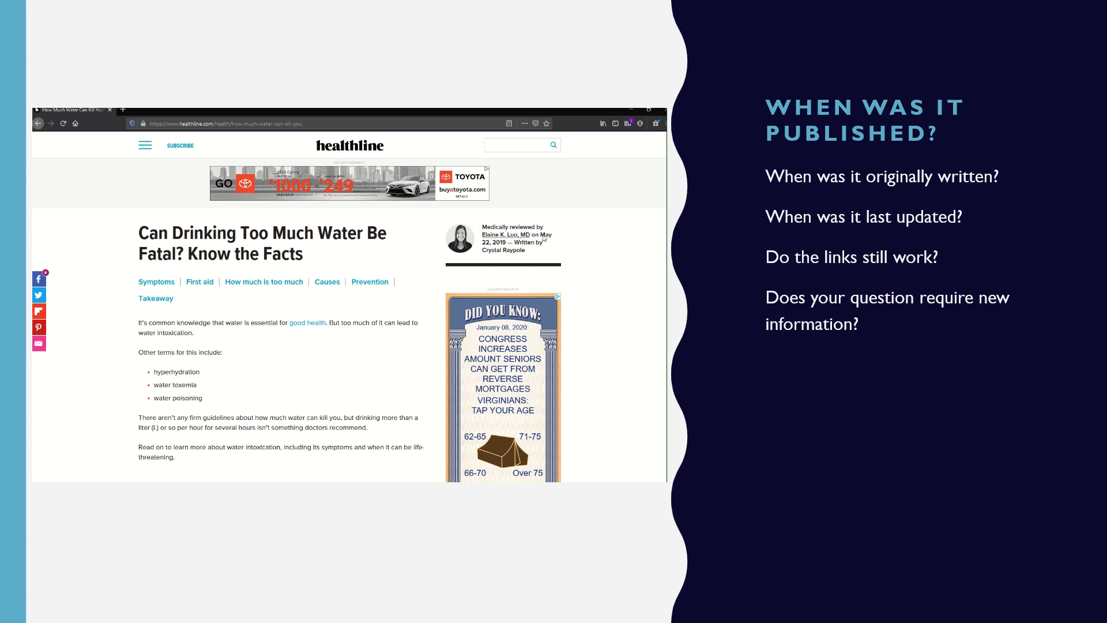
mouse_move(564, 252)
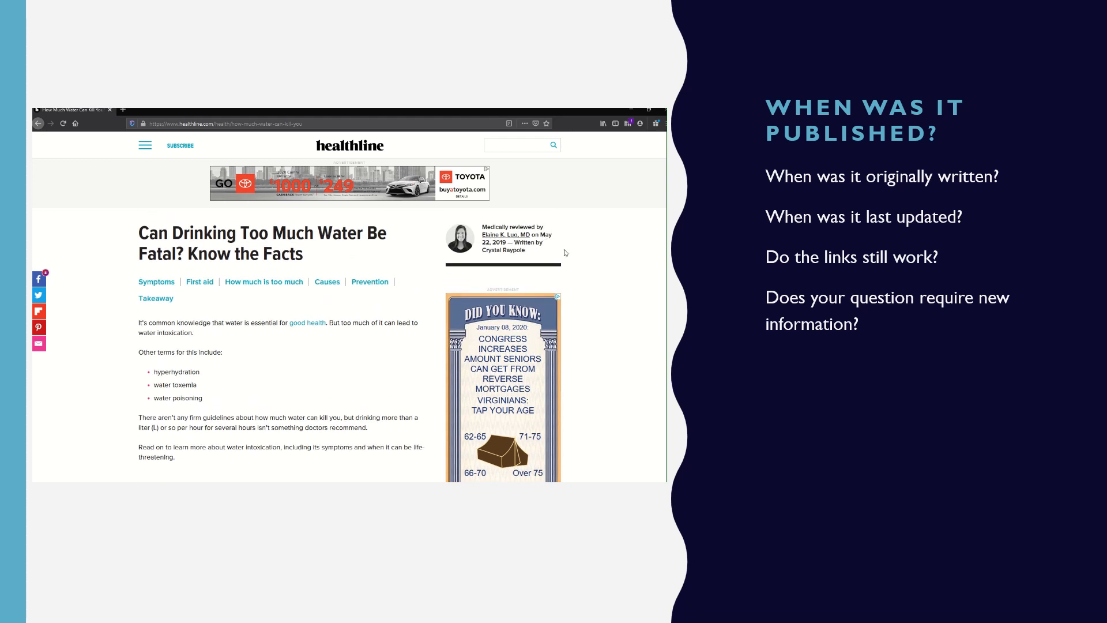
mouse_move(174, 317)
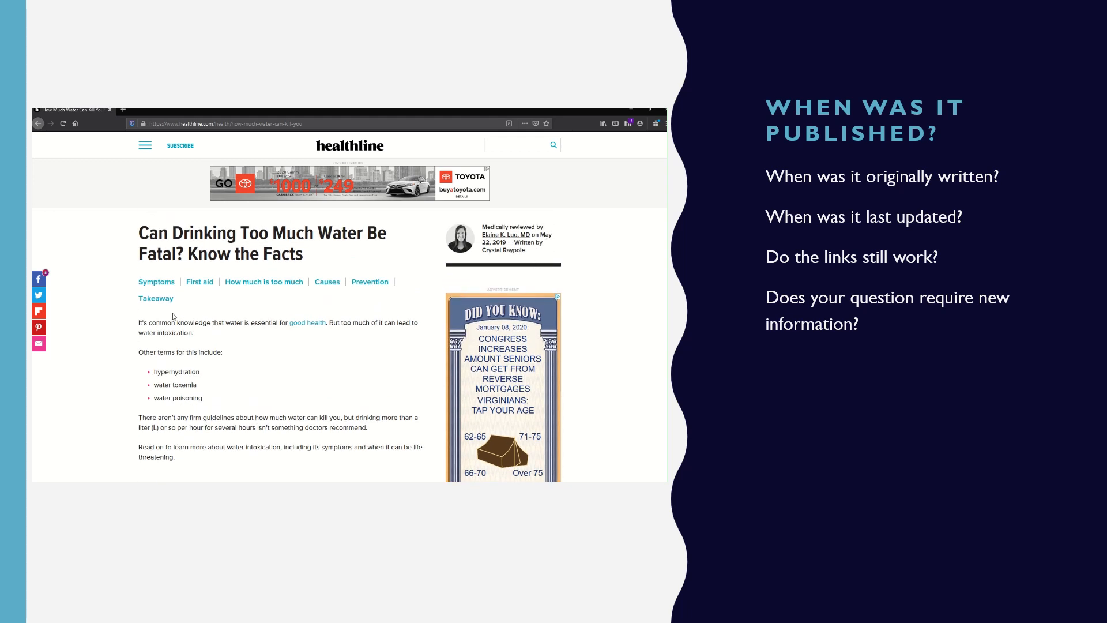
Scroll the article to the symptoms section and follow the 'Swelling in the brain' link
scroll("down", 3)
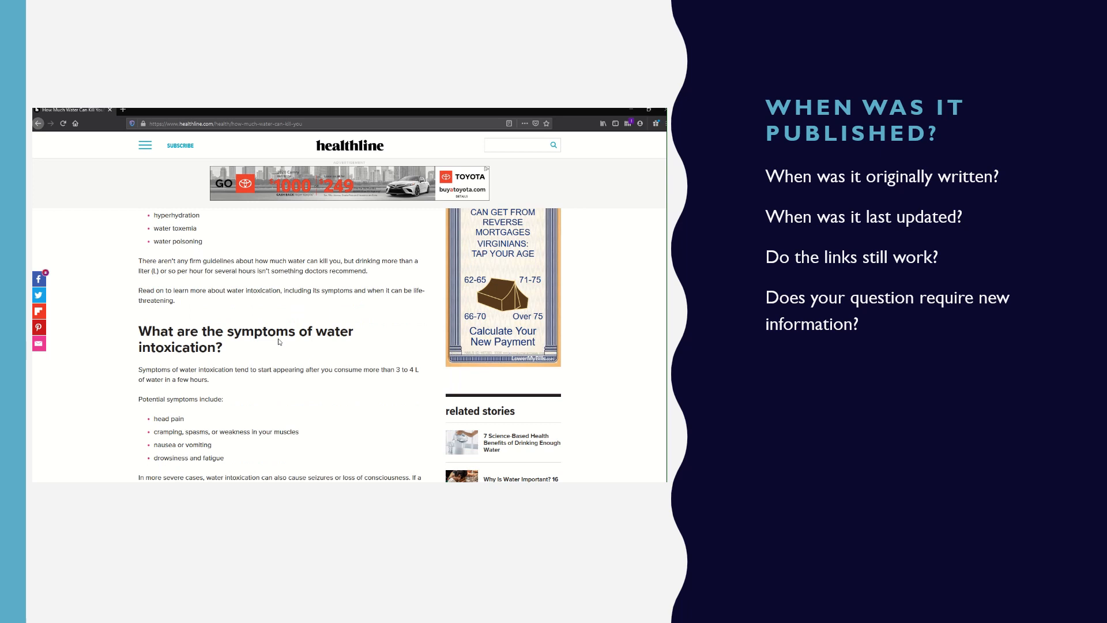
scroll("down", 3)
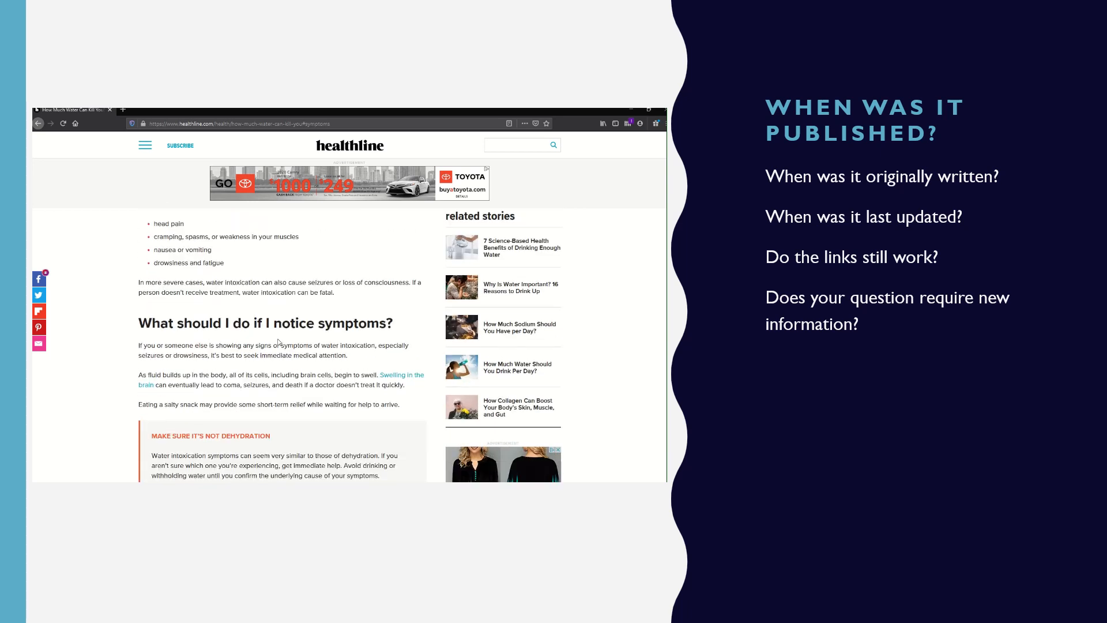
scroll("up", 3)
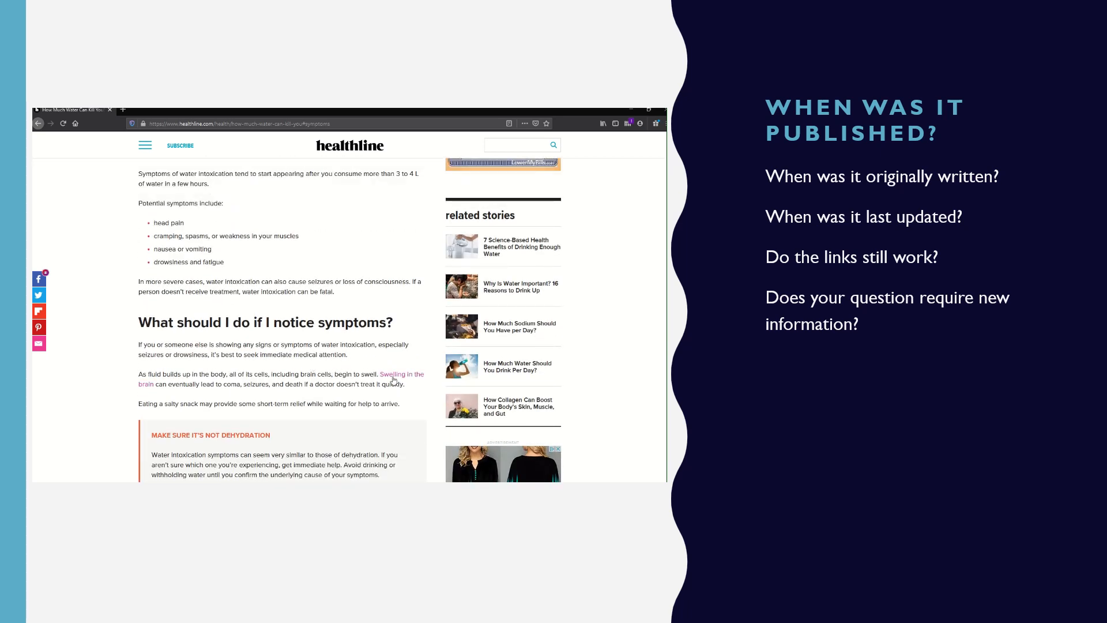
left_click(400, 373)
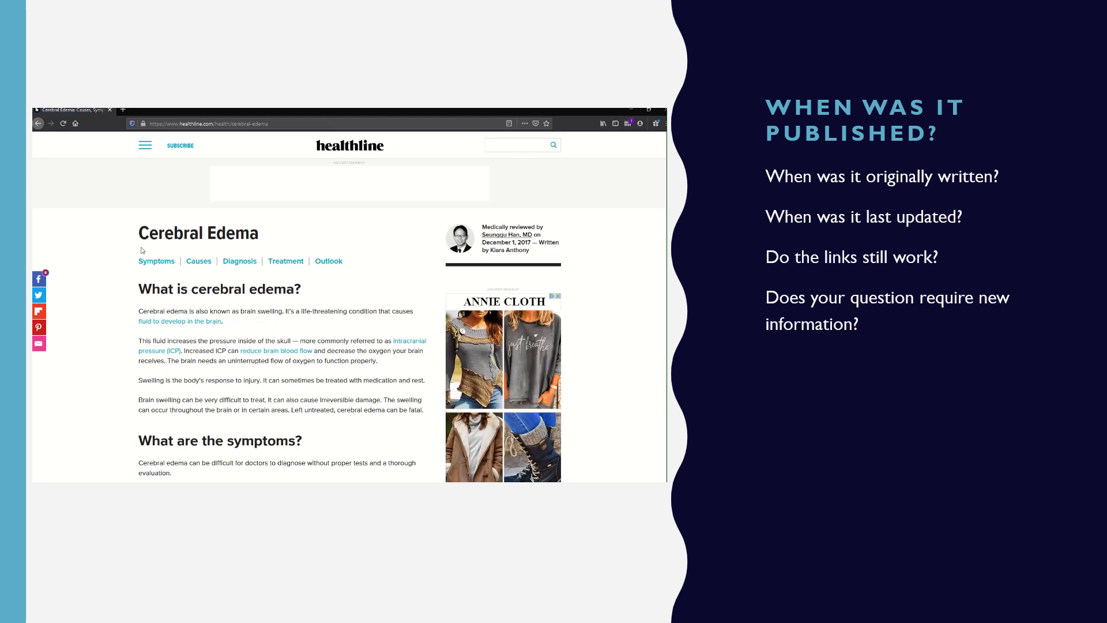
mouse_move(97, 192)
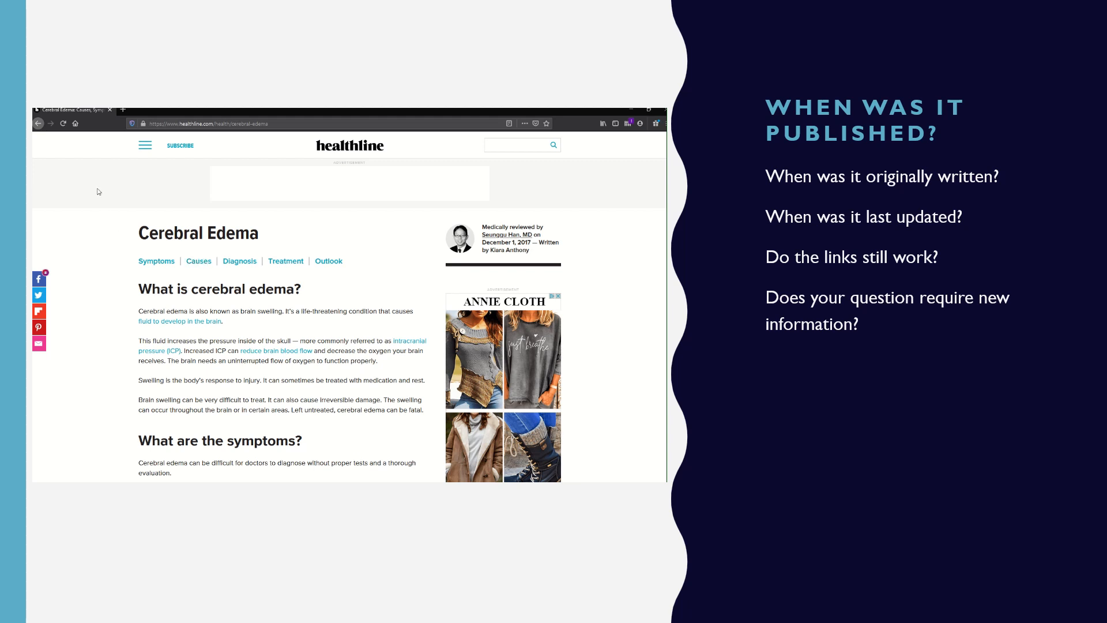